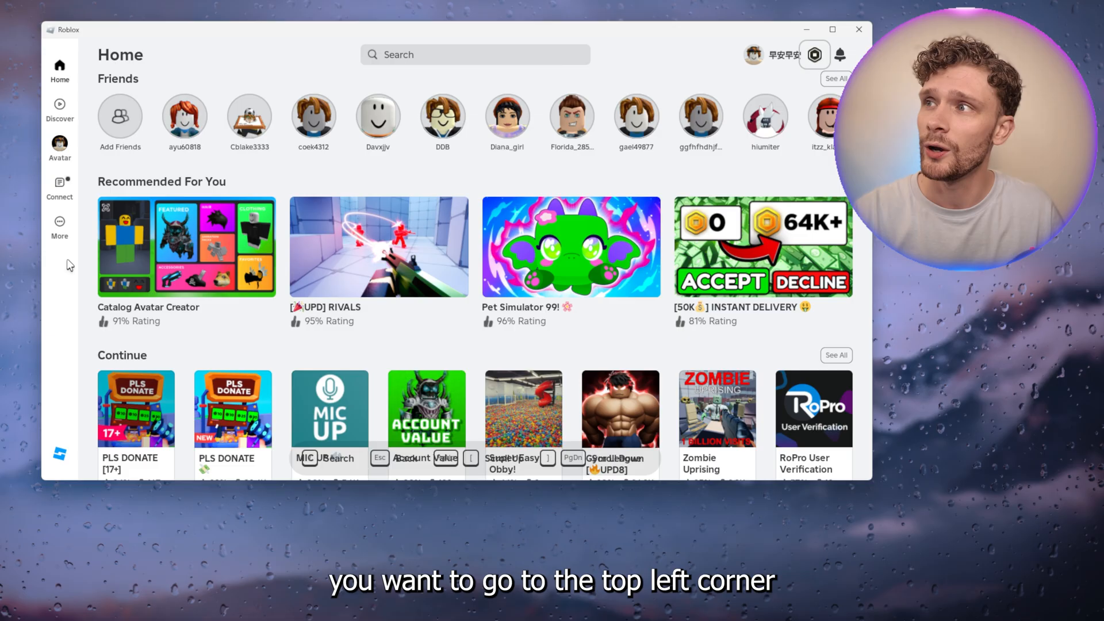
{"action": "mouse_move", "coordinate": [74, 219]}
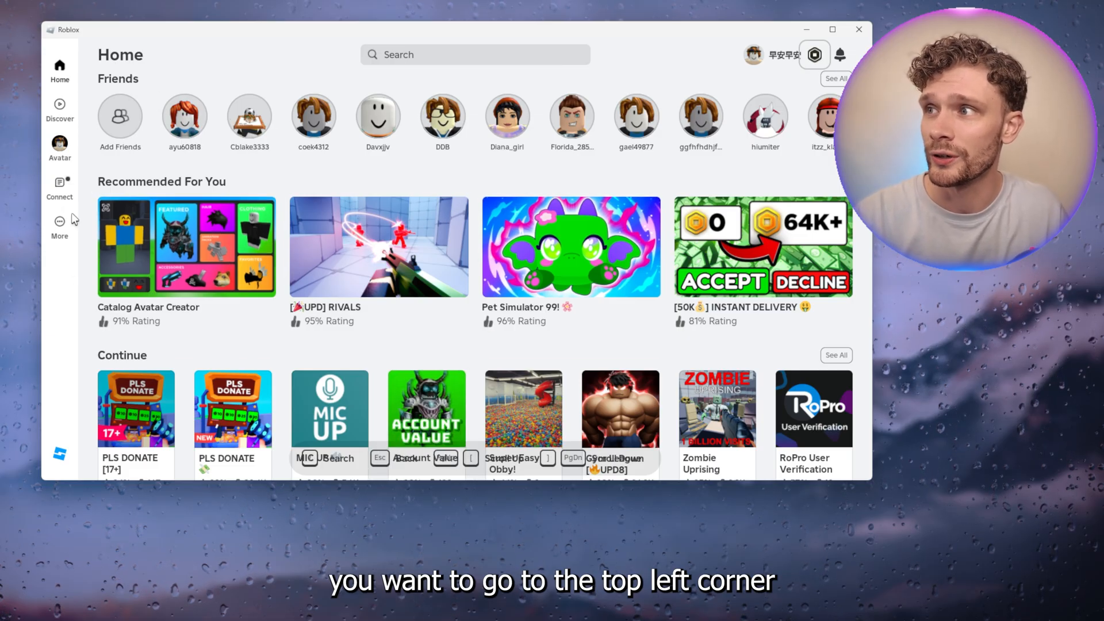
Step: Visit the More page of extra sections, then return to the Roblox Home page
{"action": "left_click", "coordinate": [59, 221]}
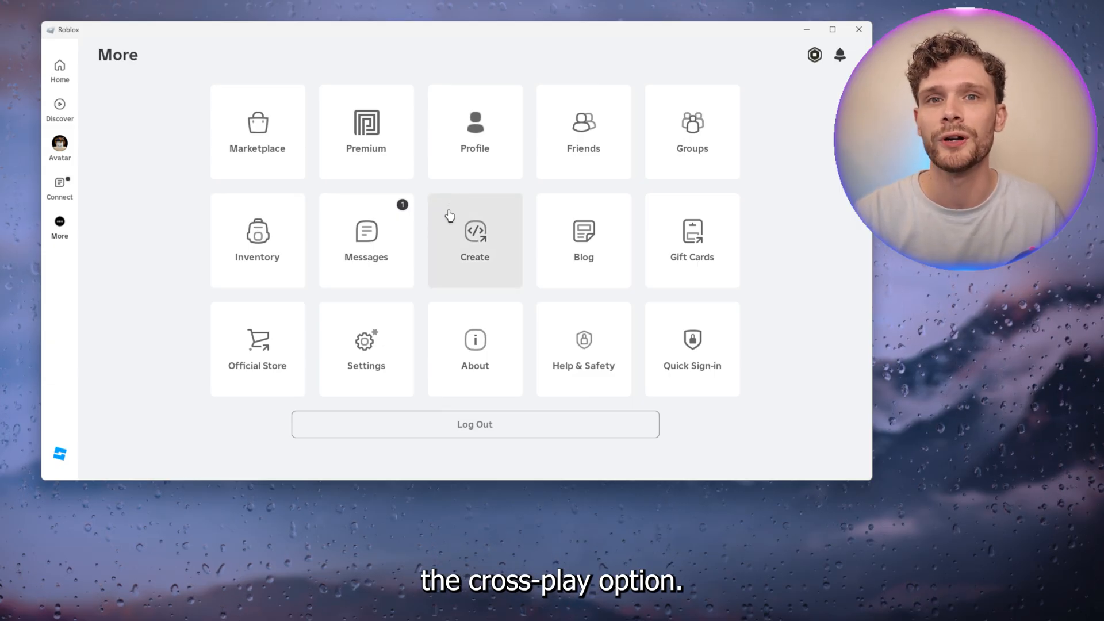
{"action": "mouse_move", "coordinate": [226, 129]}
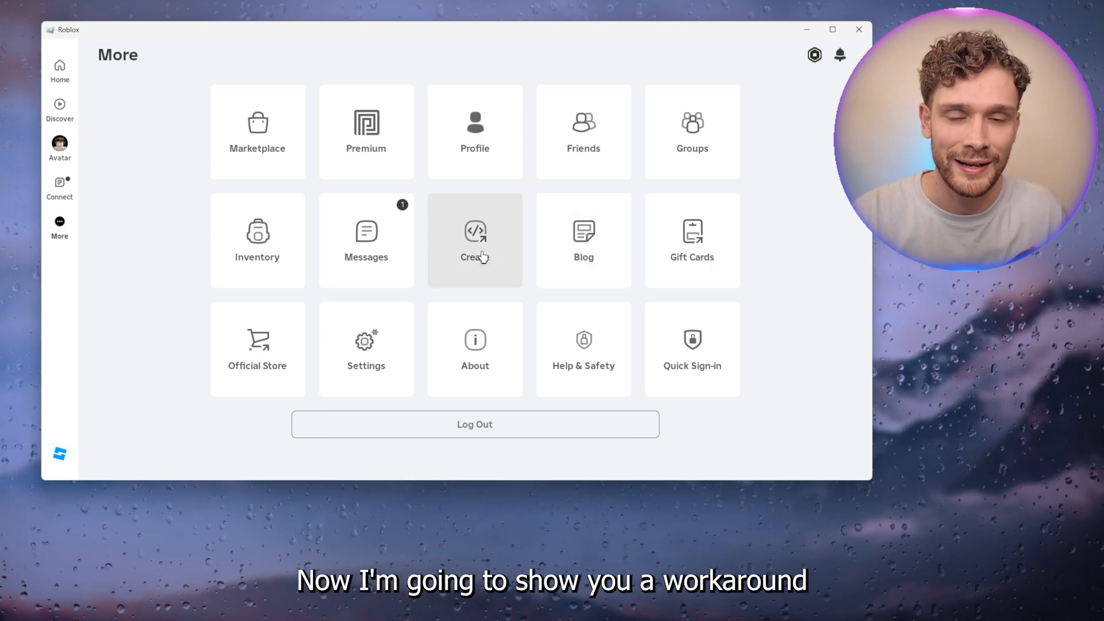
{"action": "mouse_move", "coordinate": [756, 420]}
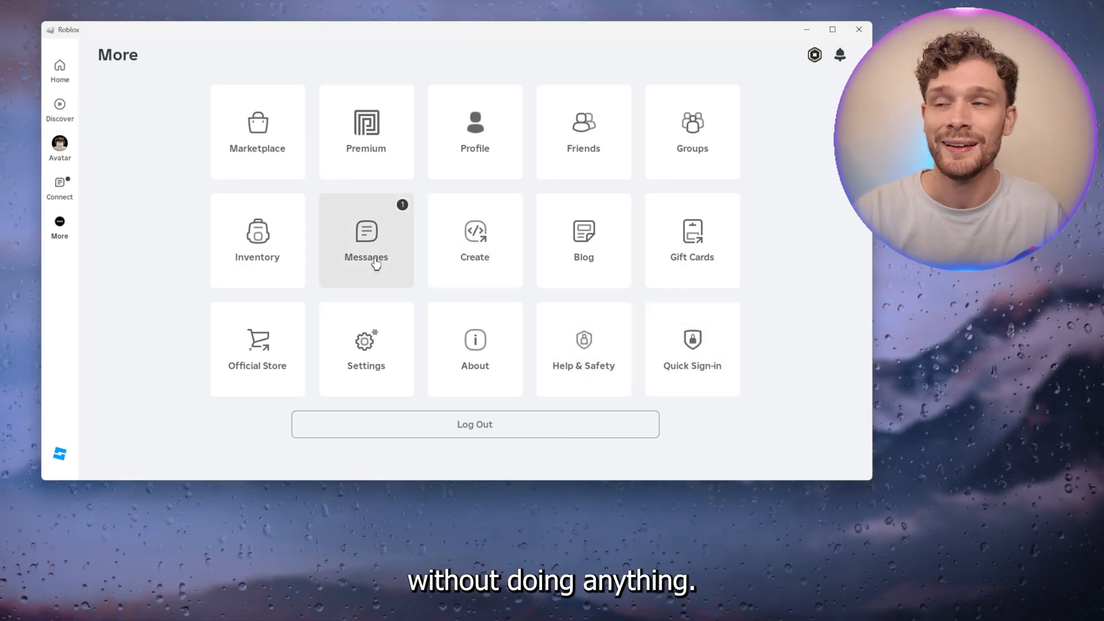
{"action": "left_click", "coordinate": [59, 66]}
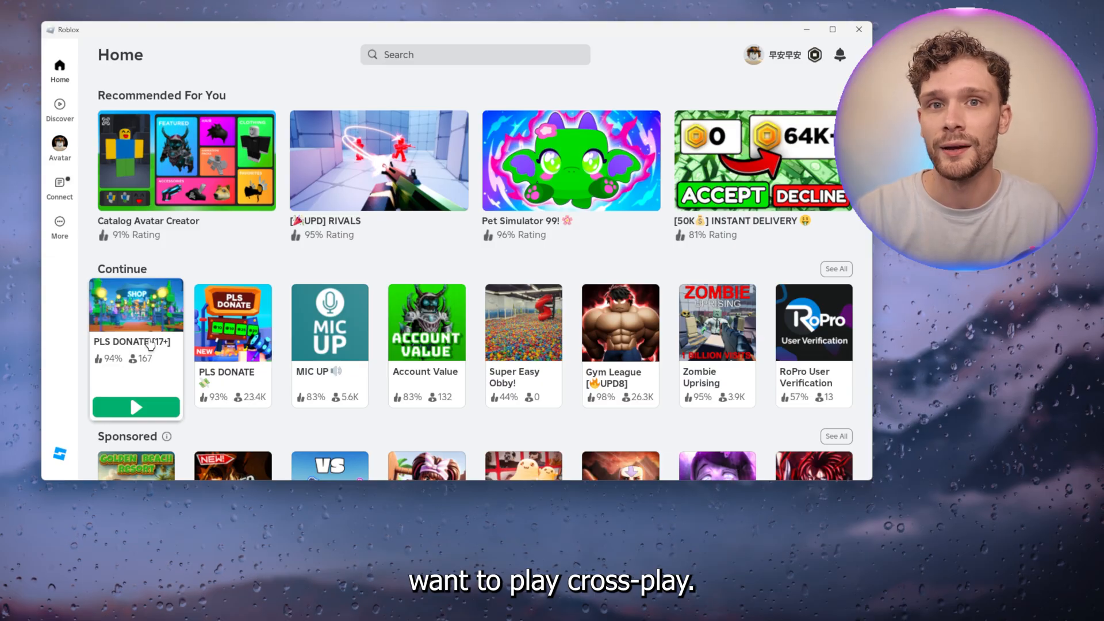
Step: Open the PLS DONATE [17+] game page from Continue and show its three-dots menu
{"action": "left_click", "coordinate": [136, 305]}
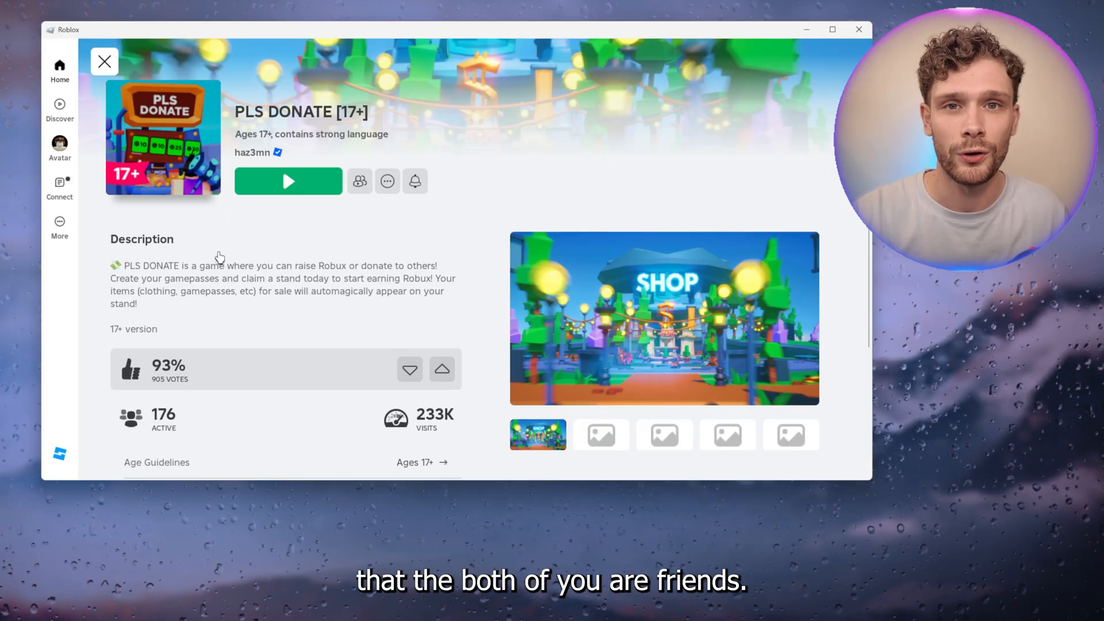
{"action": "mouse_move", "coordinate": [387, 181]}
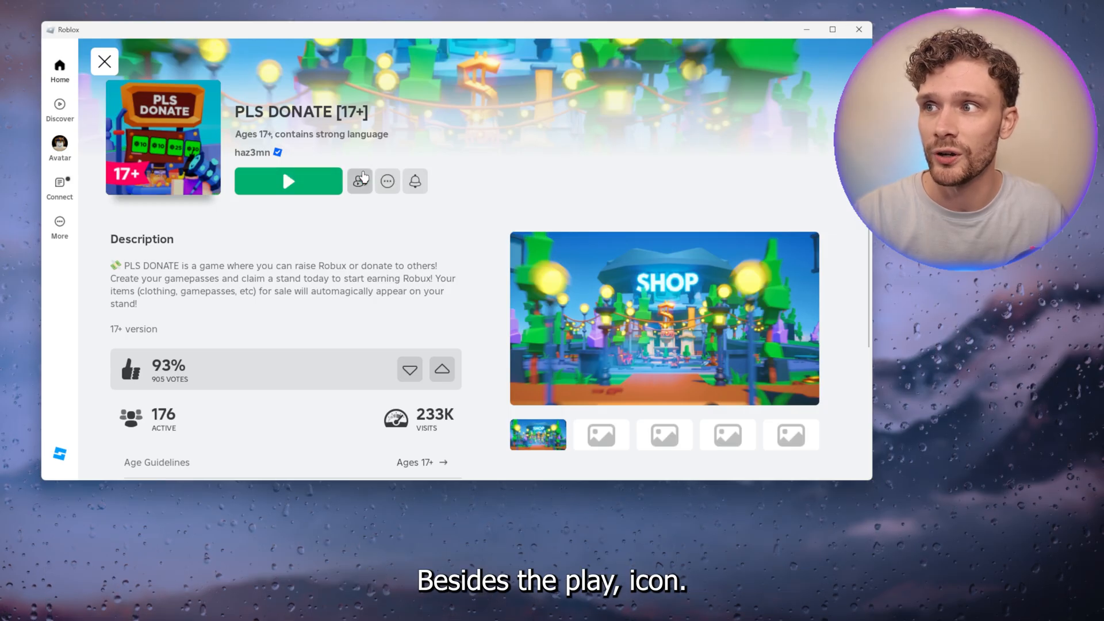
{"action": "left_click", "coordinate": [387, 181]}
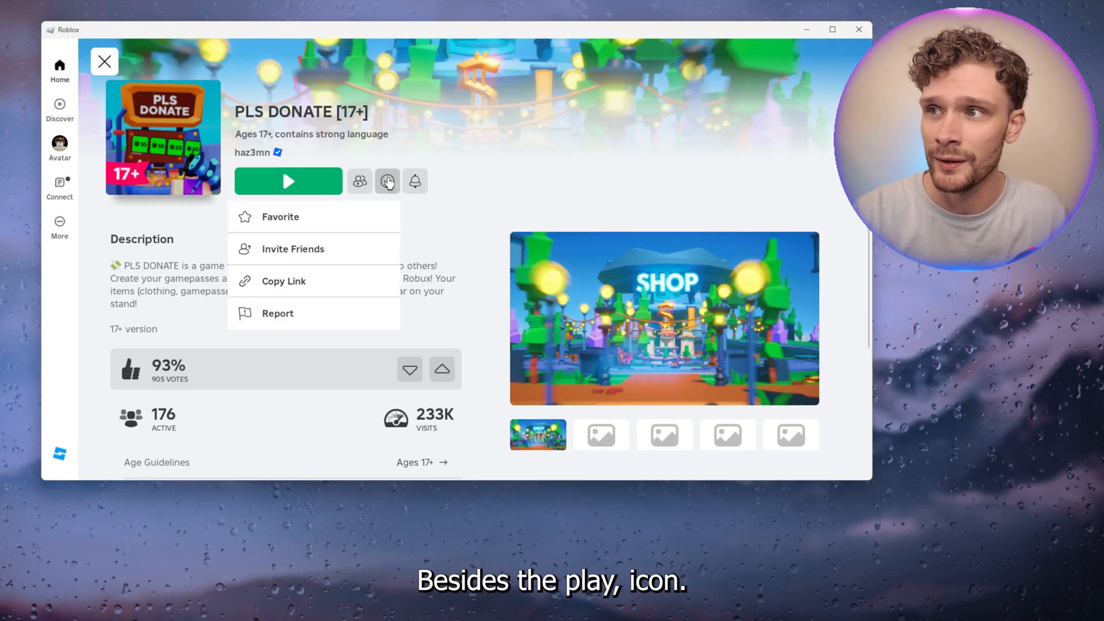
Step: Choose Invite Friends to list friends for PLS DONATE [17+]
{"action": "left_click", "coordinate": [293, 249]}
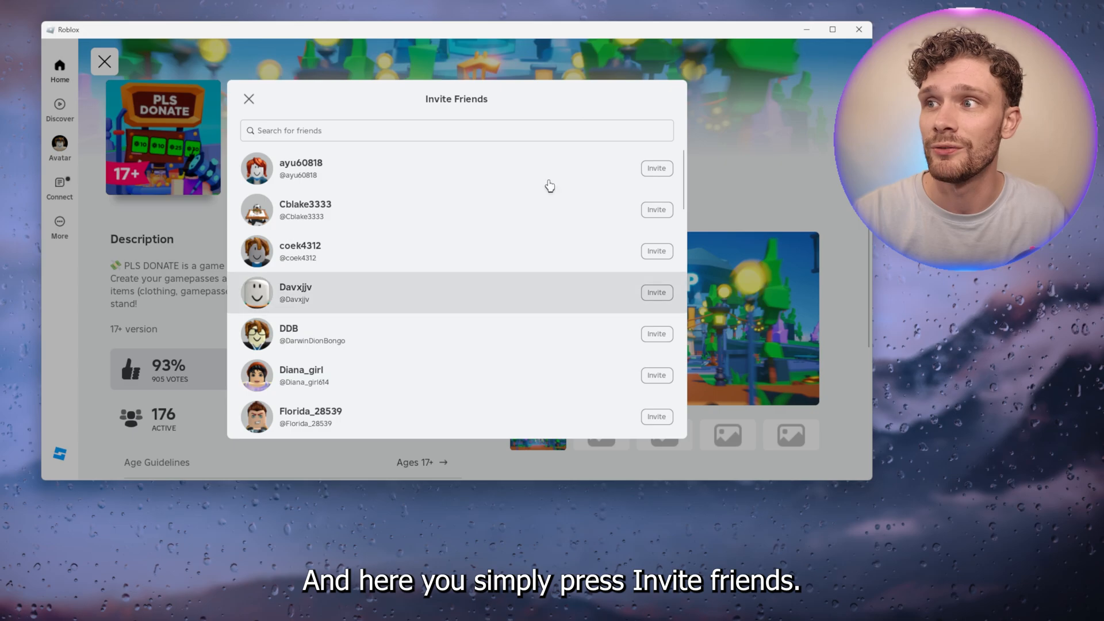
{"action": "mouse_move", "coordinate": [468, 182]}
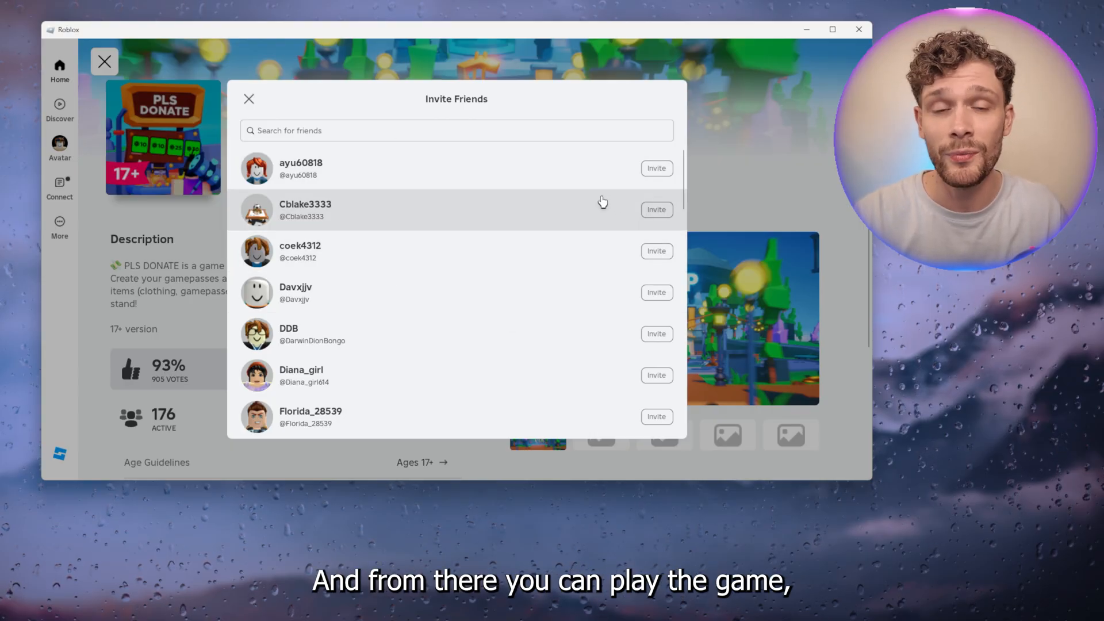
{"action": "mouse_move", "coordinate": [591, 224]}
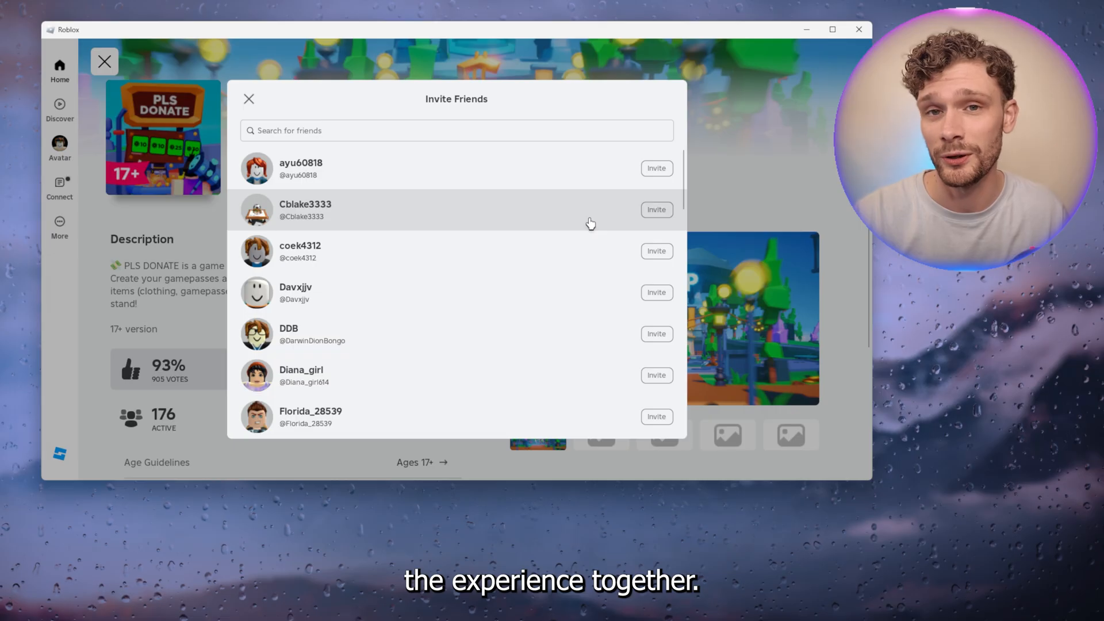